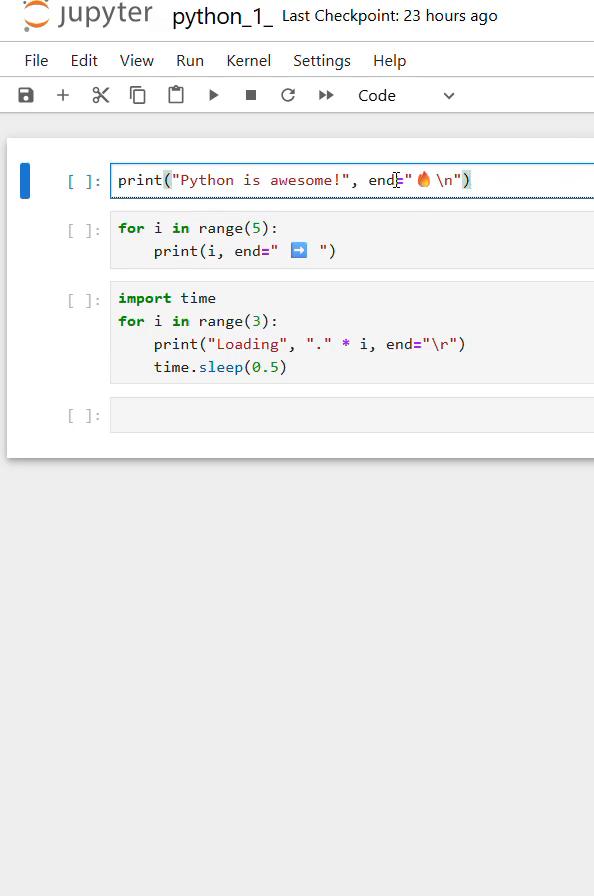
Execute the first print cell to output 'Python is awesome!' with a fire emoji
double_click(383, 180)
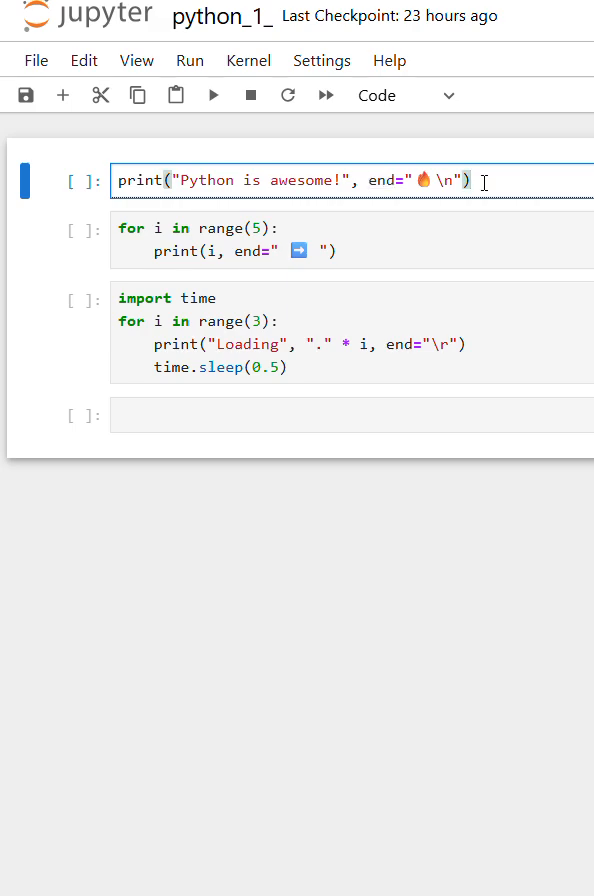
click(213, 95)
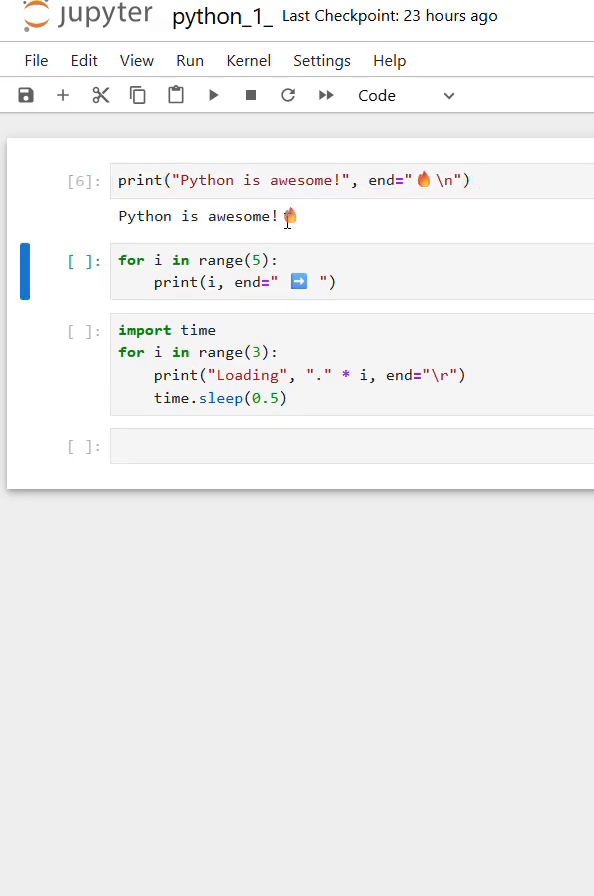